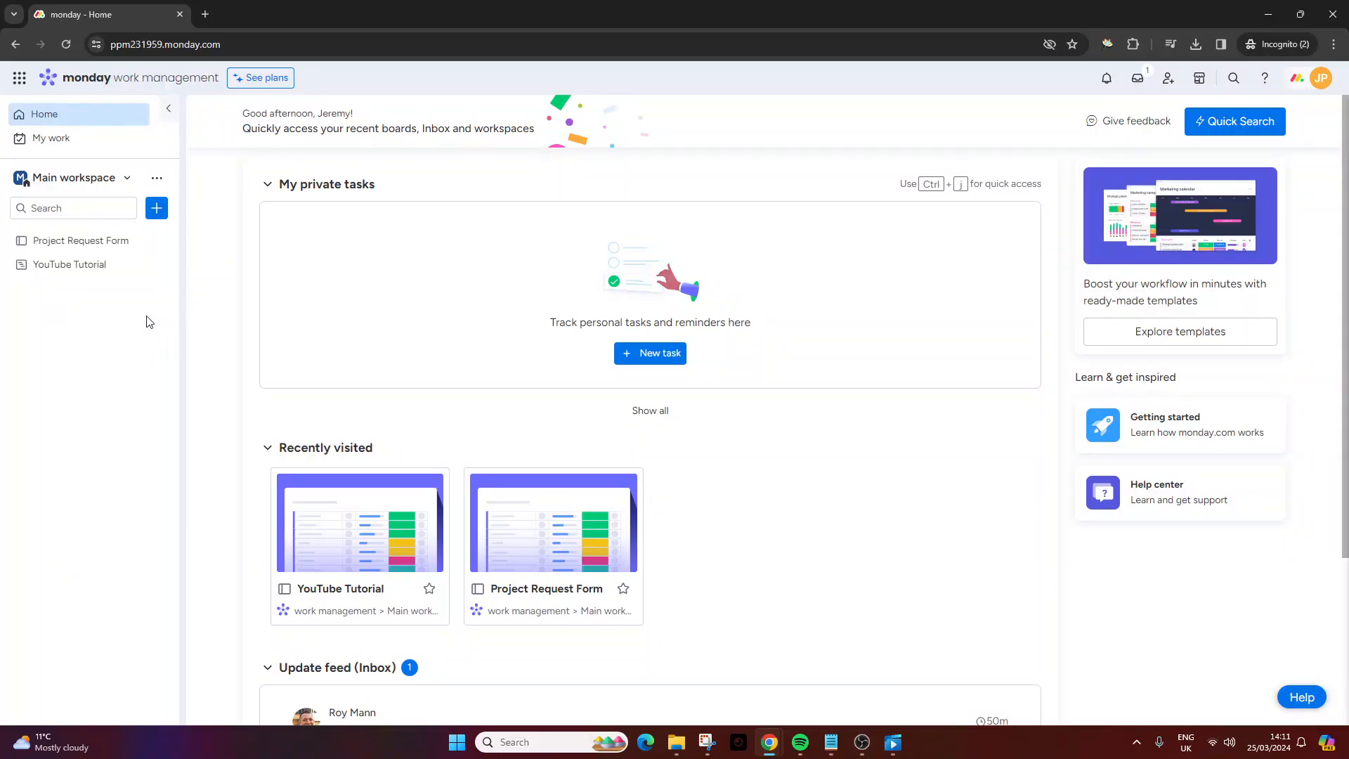
# Step: Open the YouTube Tutorial board from the left sidebar
pyautogui.click(70, 265)
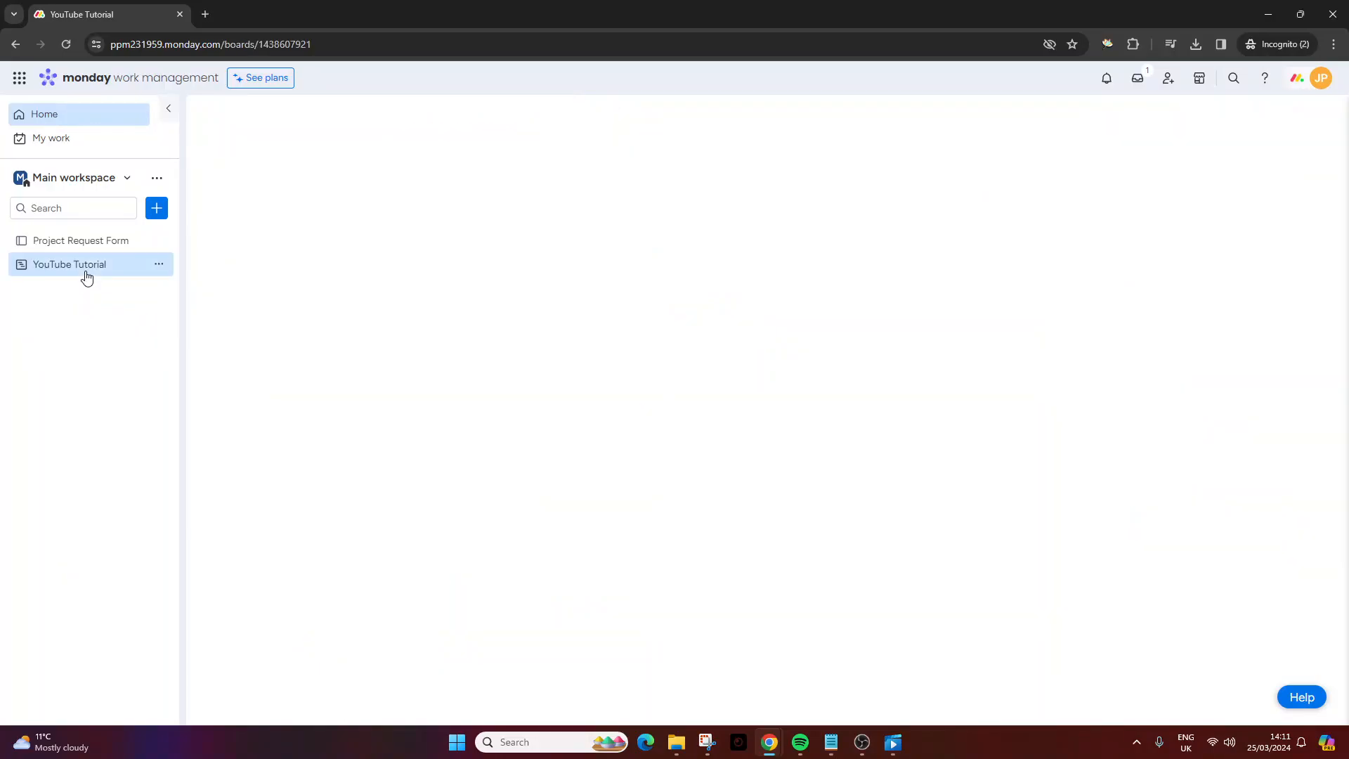
pyautogui.click(70, 264)
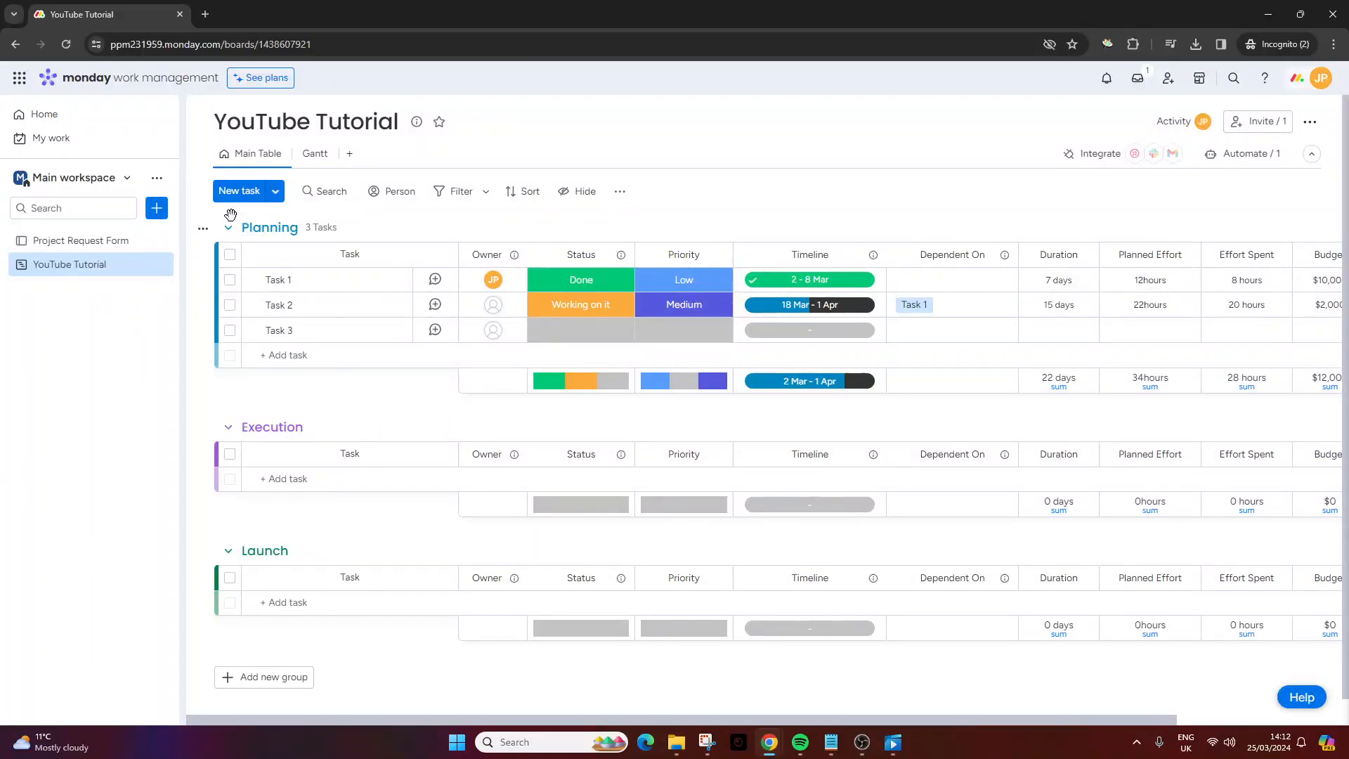
pyautogui.moveTo(482, 217)
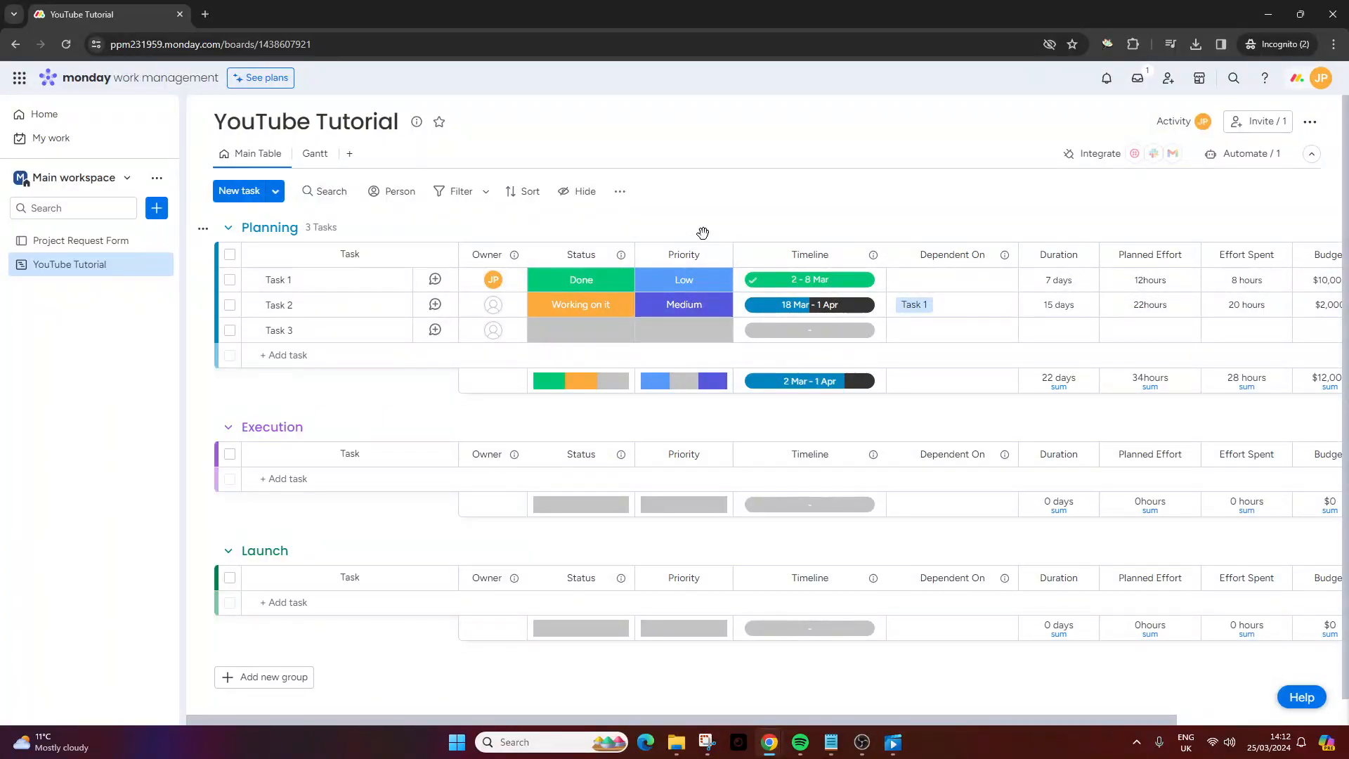
pyautogui.moveTo(705, 214)
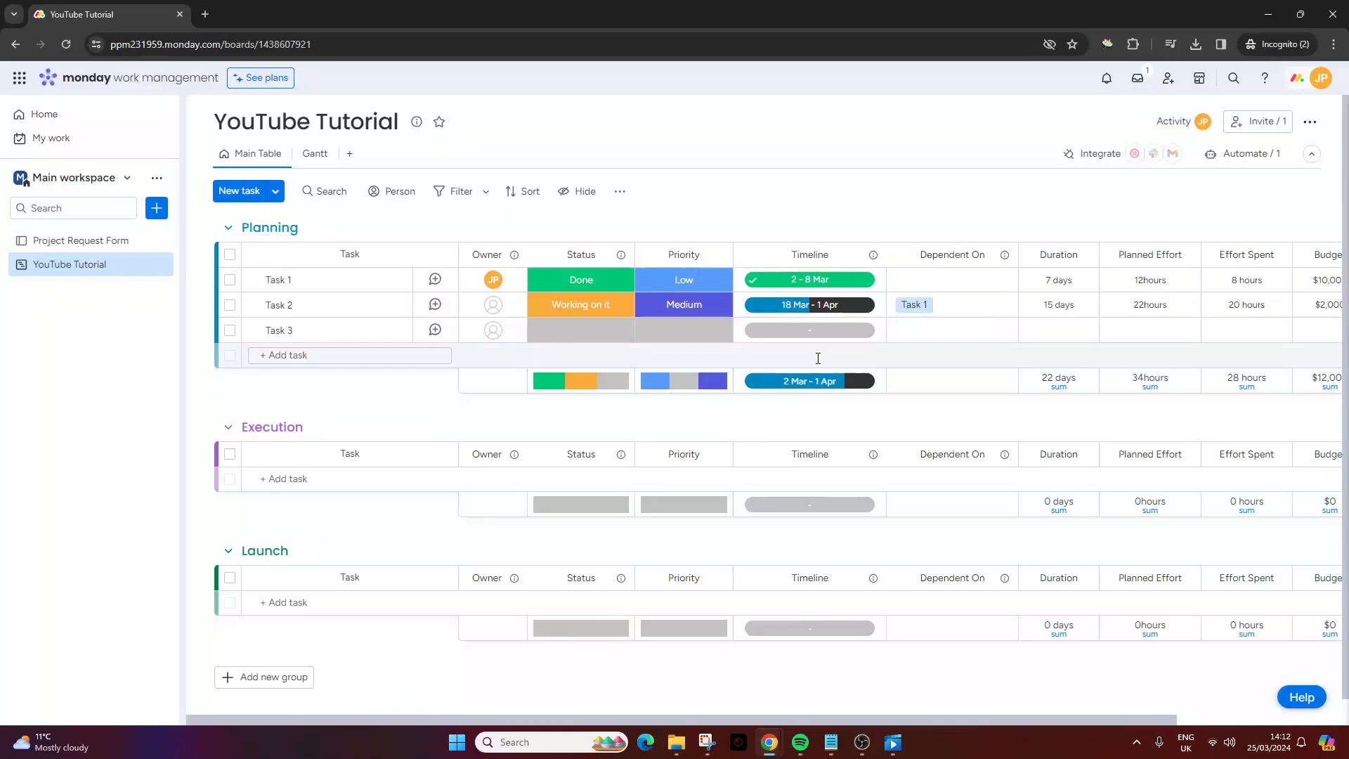
pyautogui.moveTo(806, 361)
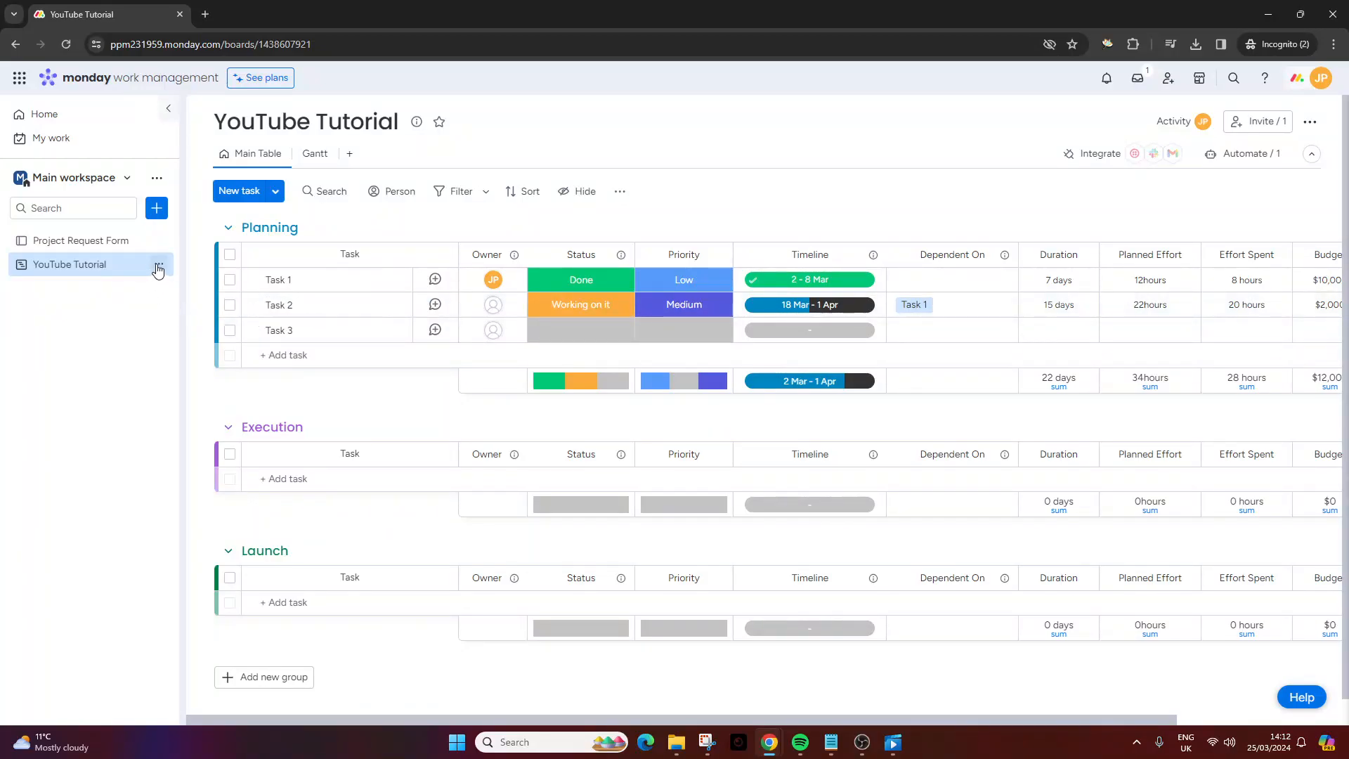
pyautogui.moveTo(161, 268)
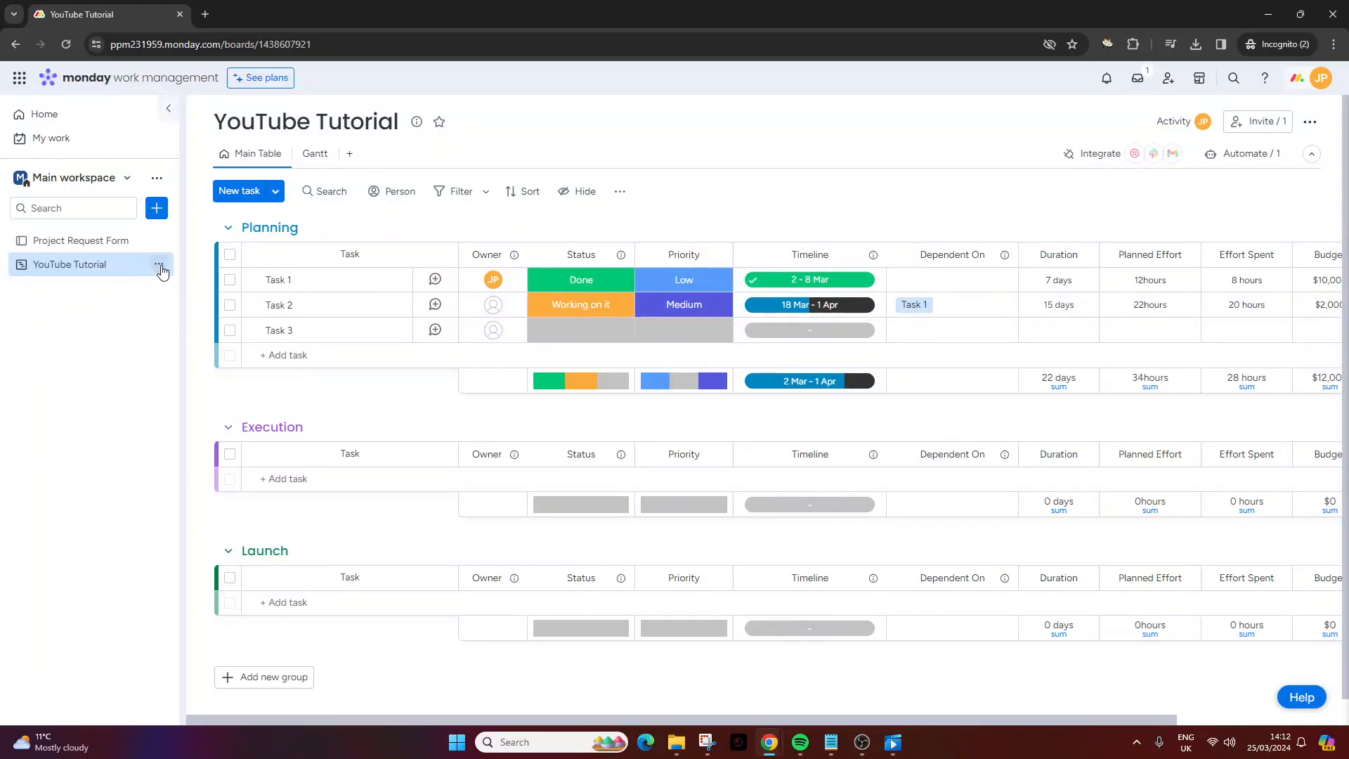
pyautogui.click(160, 264)
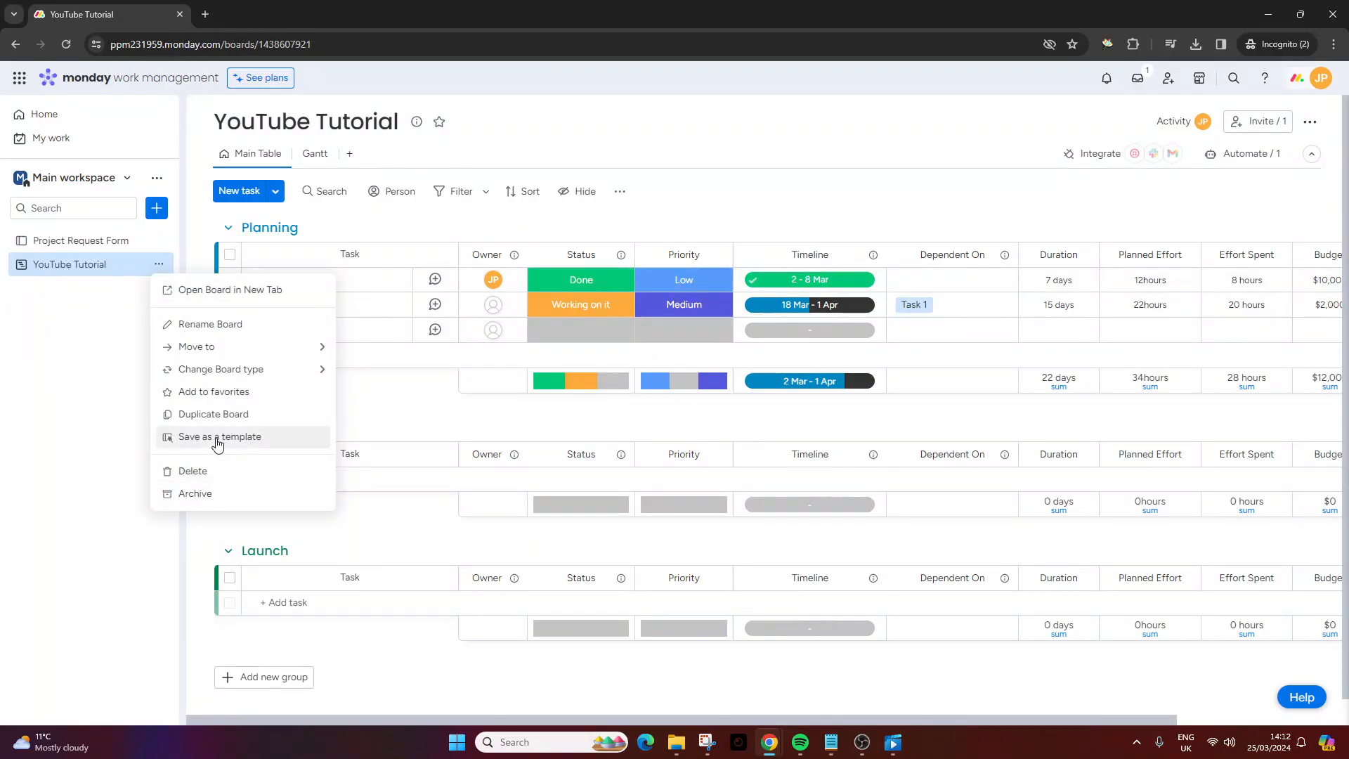
pyautogui.moveTo(245, 443)
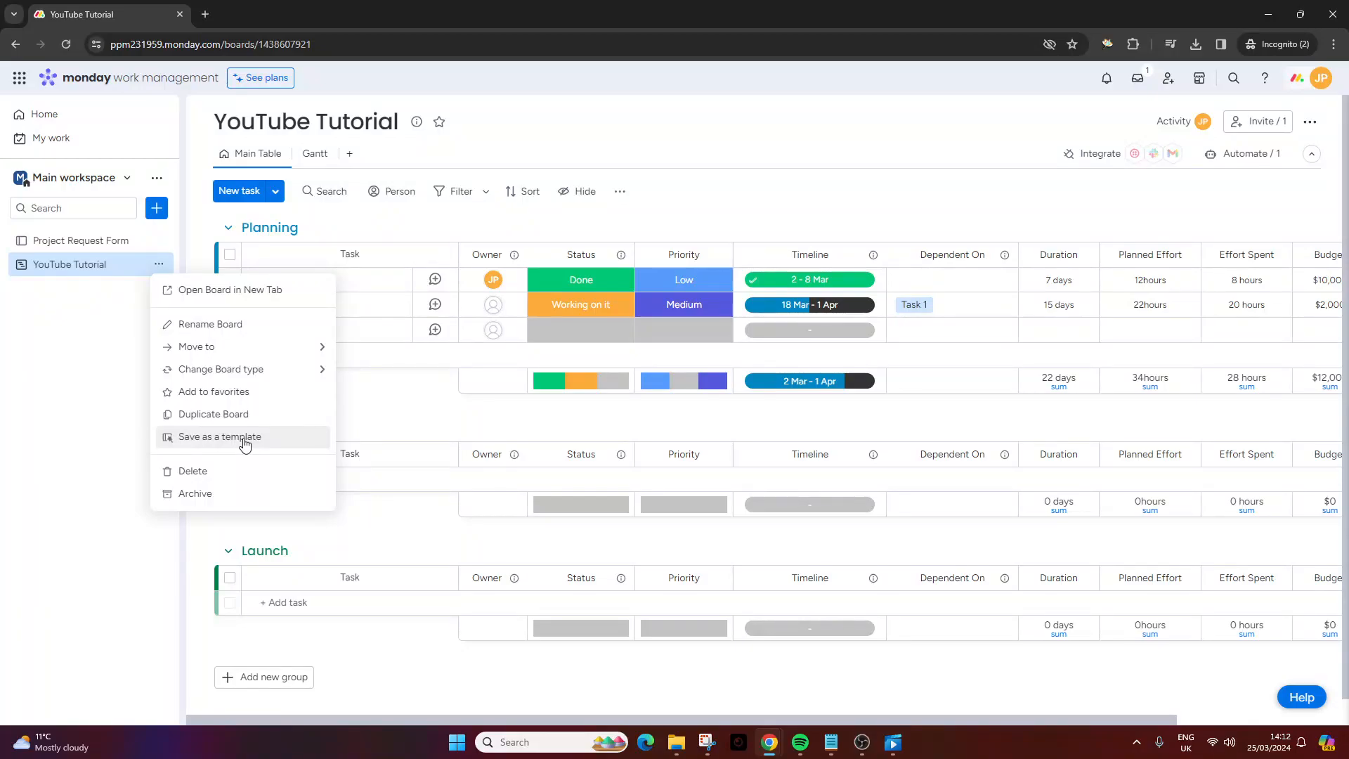
pyautogui.click(483, 127)
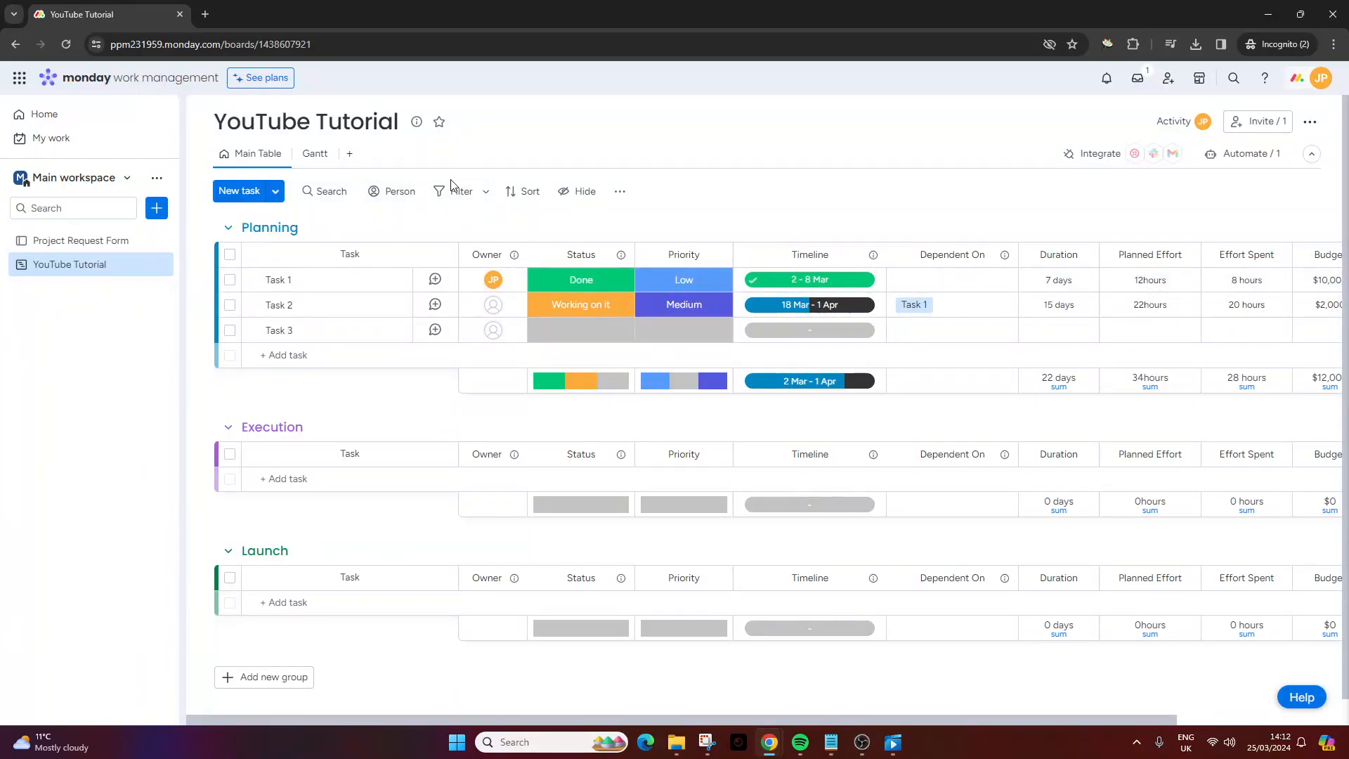
pyautogui.moveTo(708, 225)
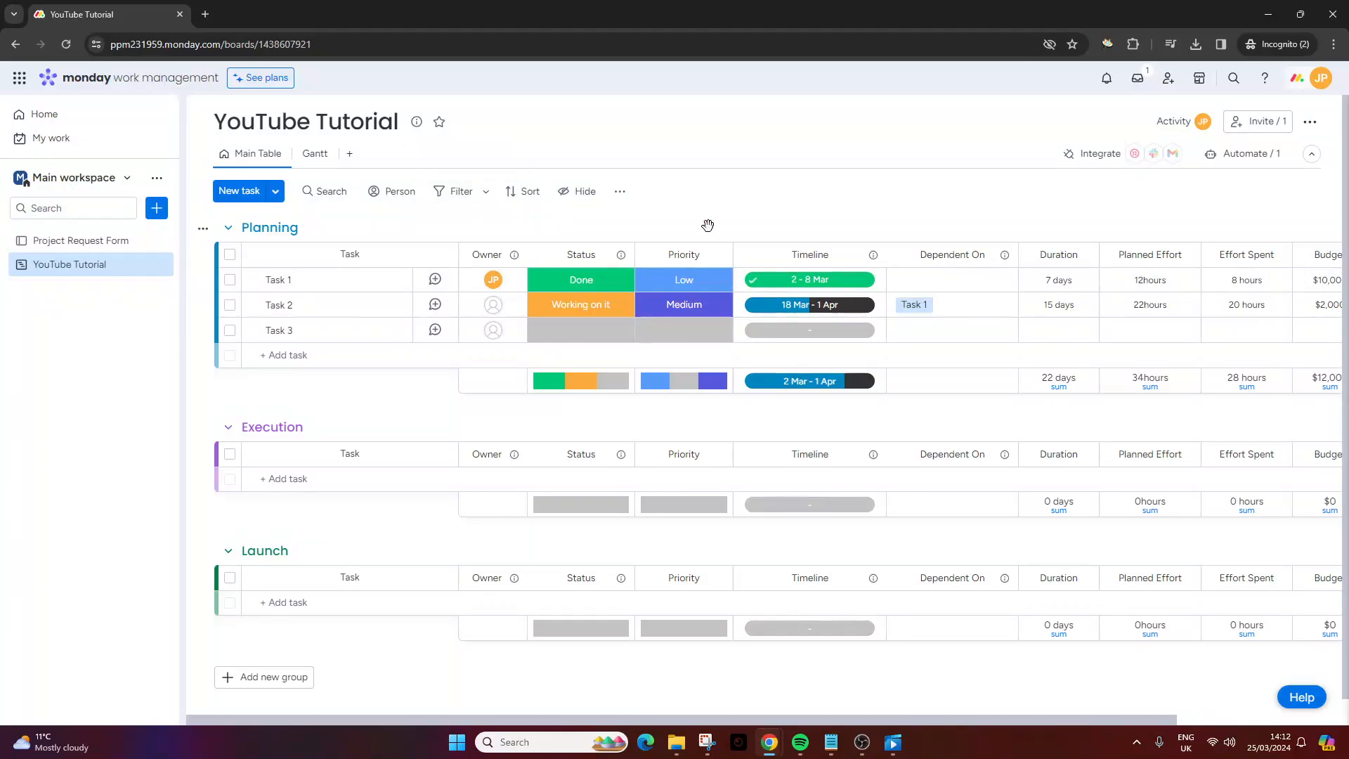
pyautogui.moveTo(1312, 122)
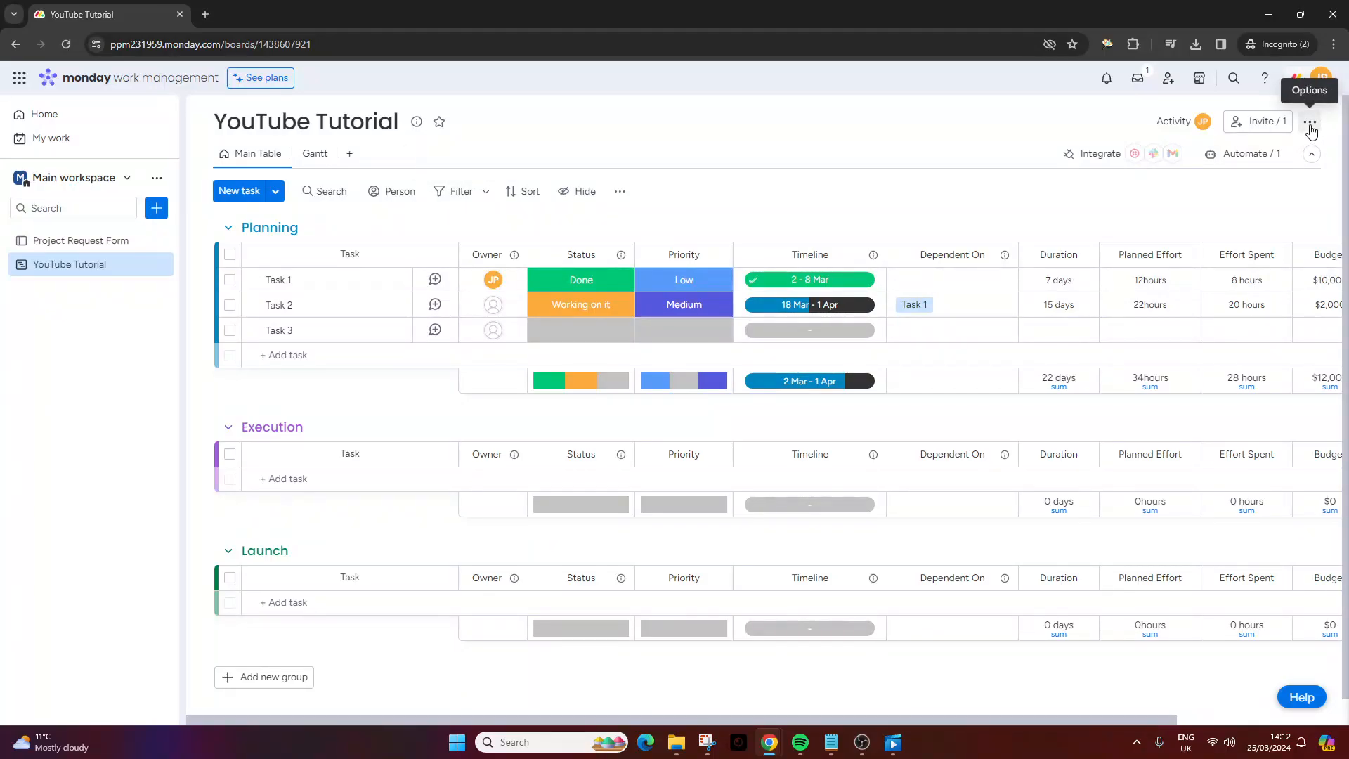
# Step: Bring up the Save as a template confirmation for YouTube Tutorial via board options, More actions
pyautogui.click(1310, 123)
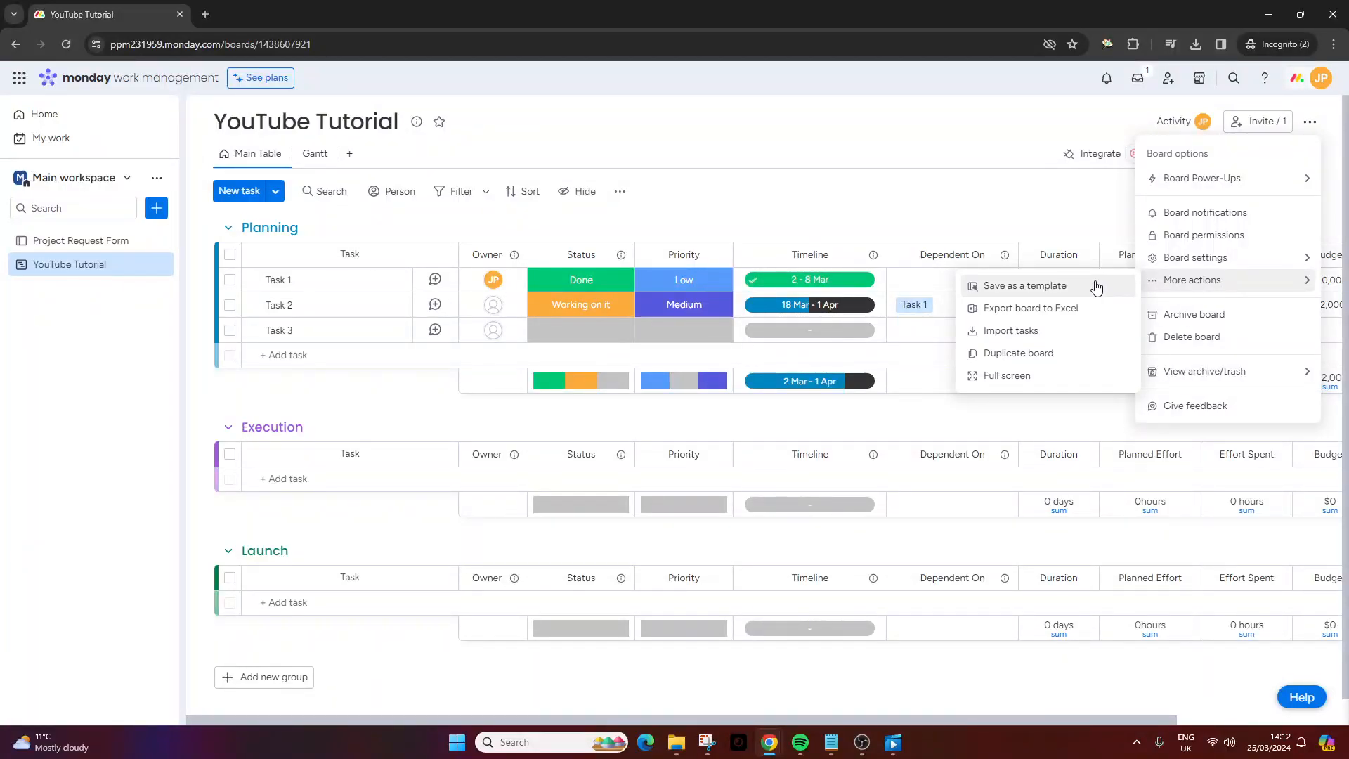
pyautogui.click(1024, 286)
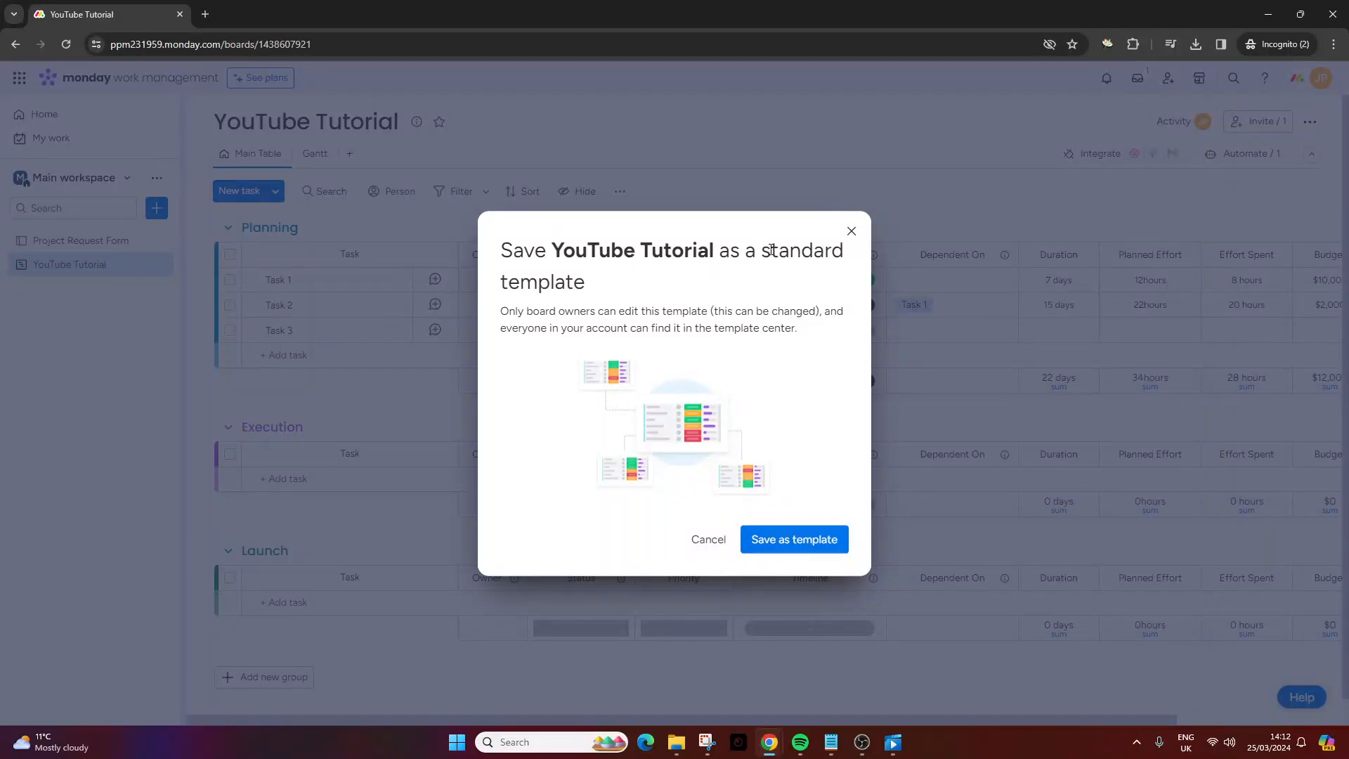
pyautogui.moveTo(495, 311)
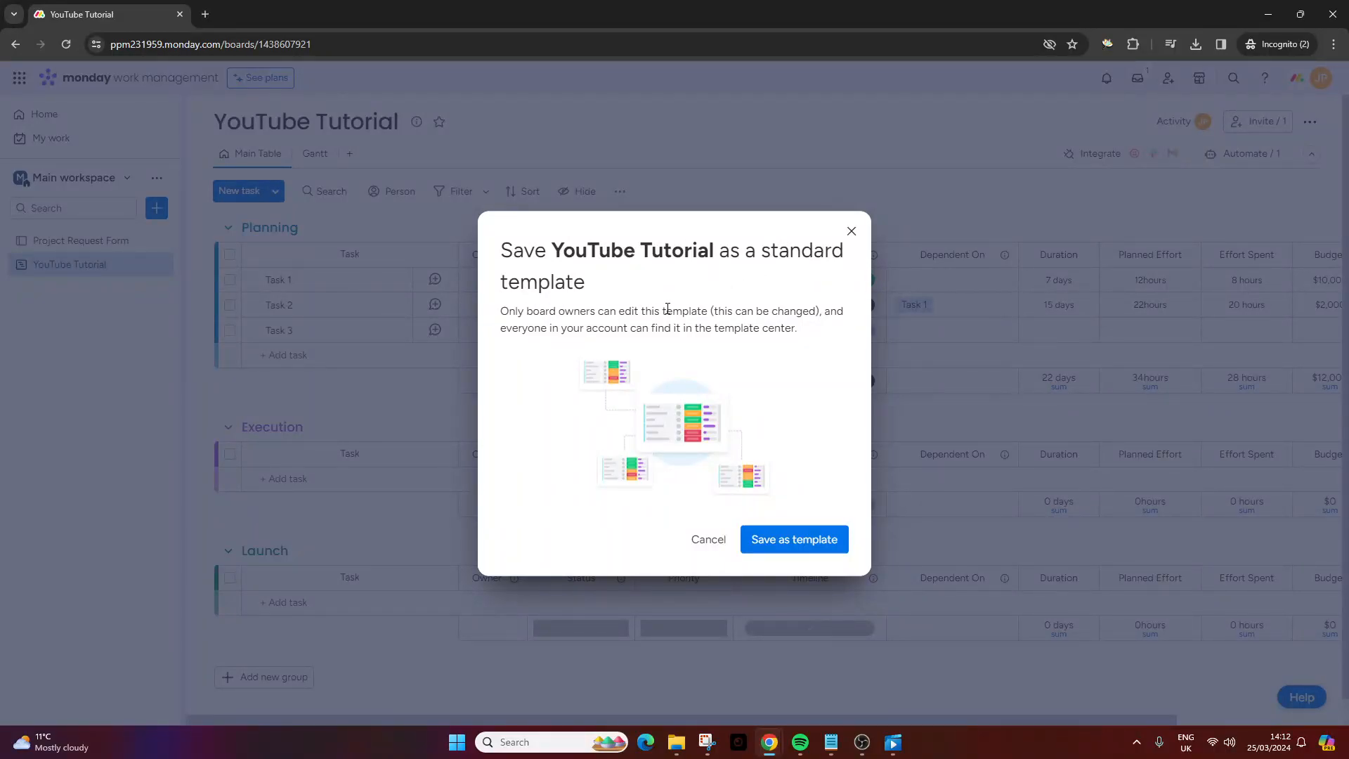
pyautogui.doubleClick(724, 310)
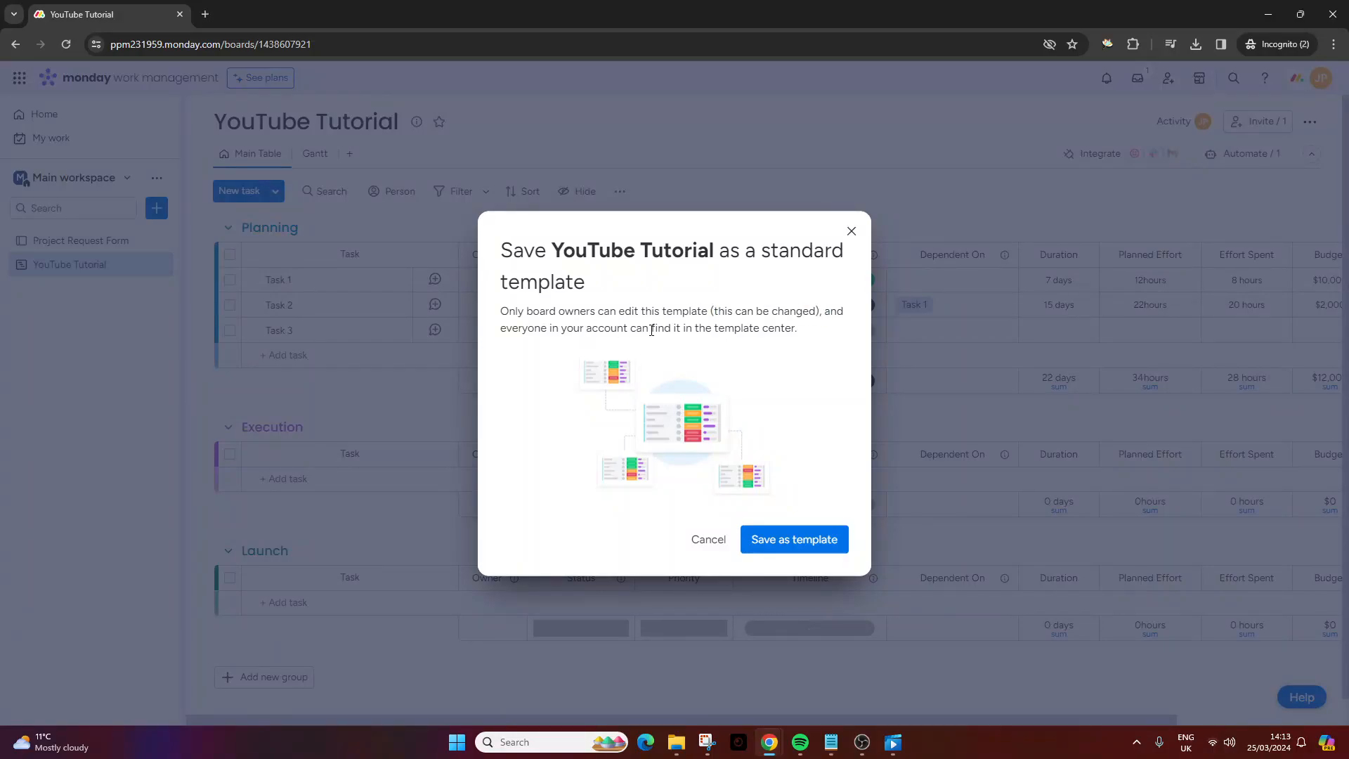
pyautogui.moveTo(809, 337)
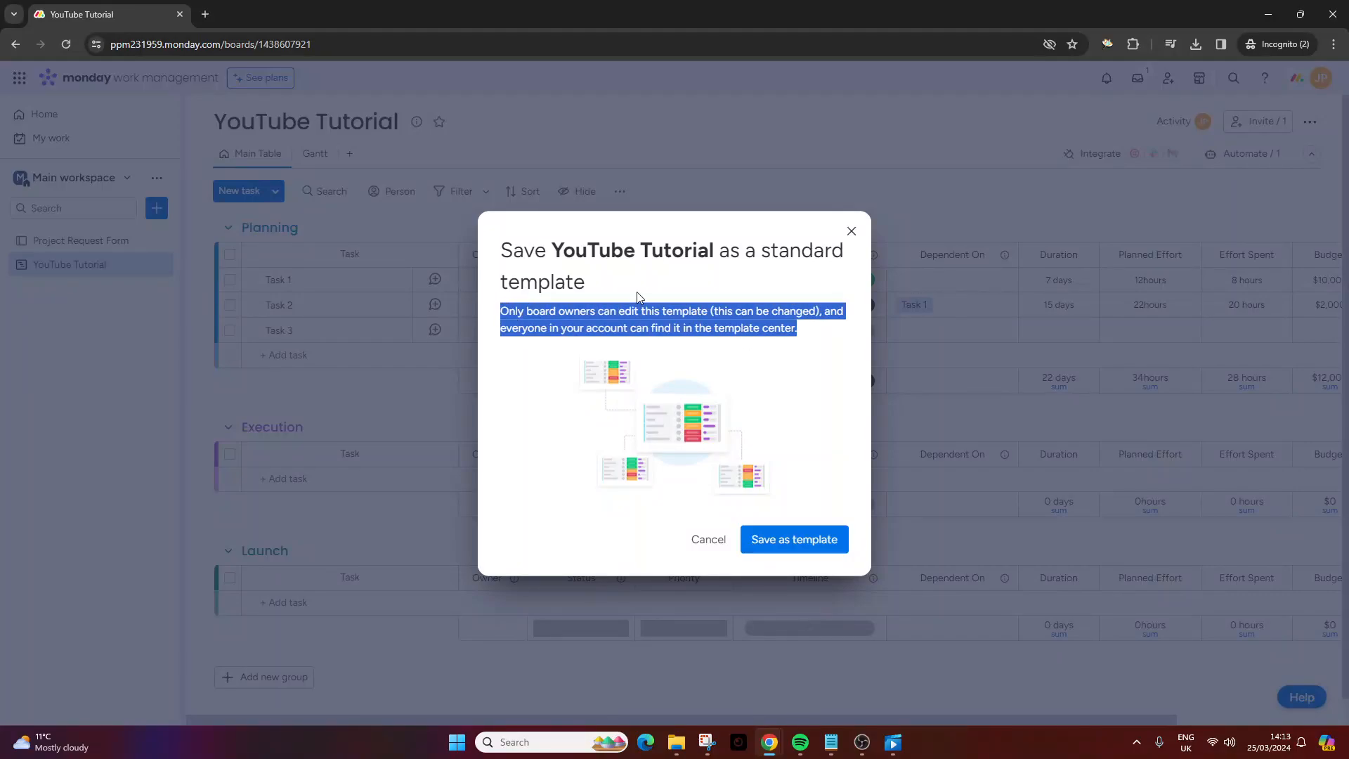
pyautogui.moveTo(785, 451)
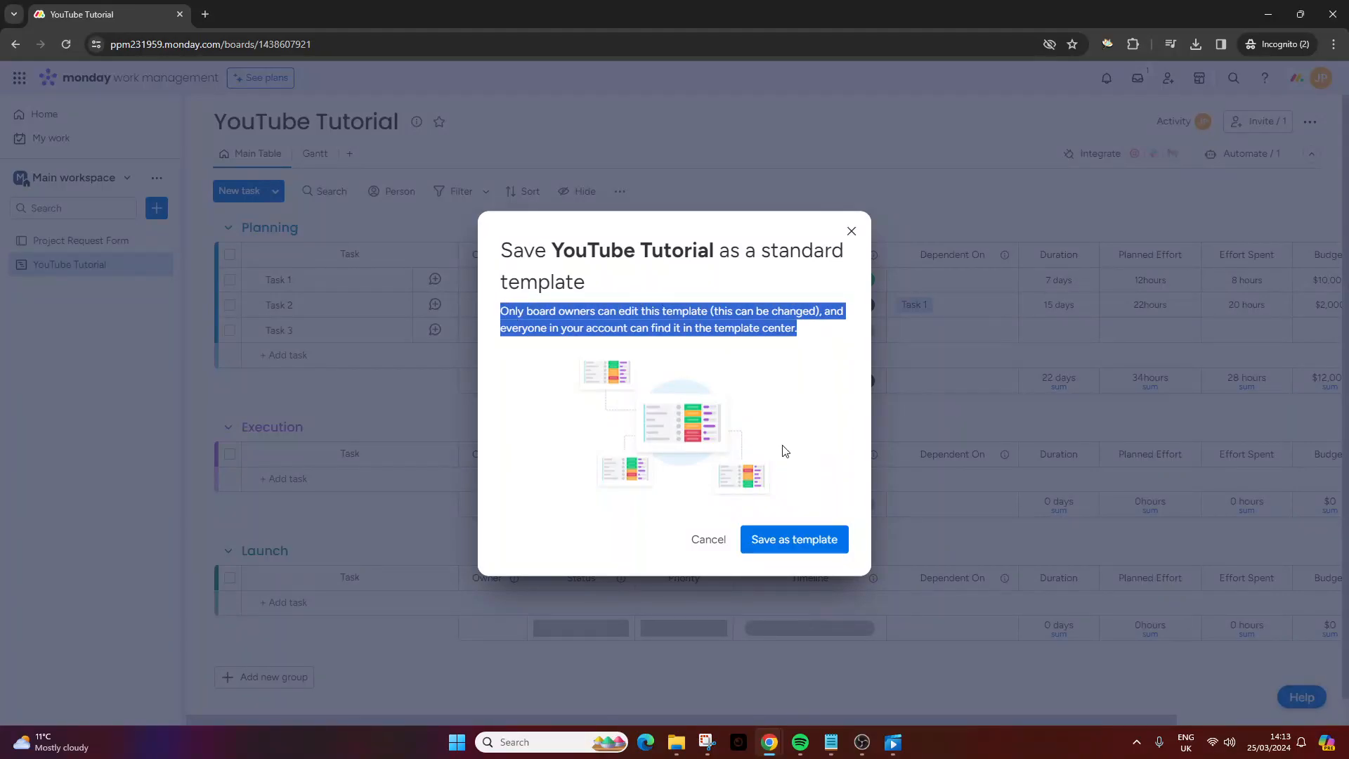
# Step: Confirm saving YouTube Tutorial as a standard template and return to Home
pyautogui.click(795, 539)
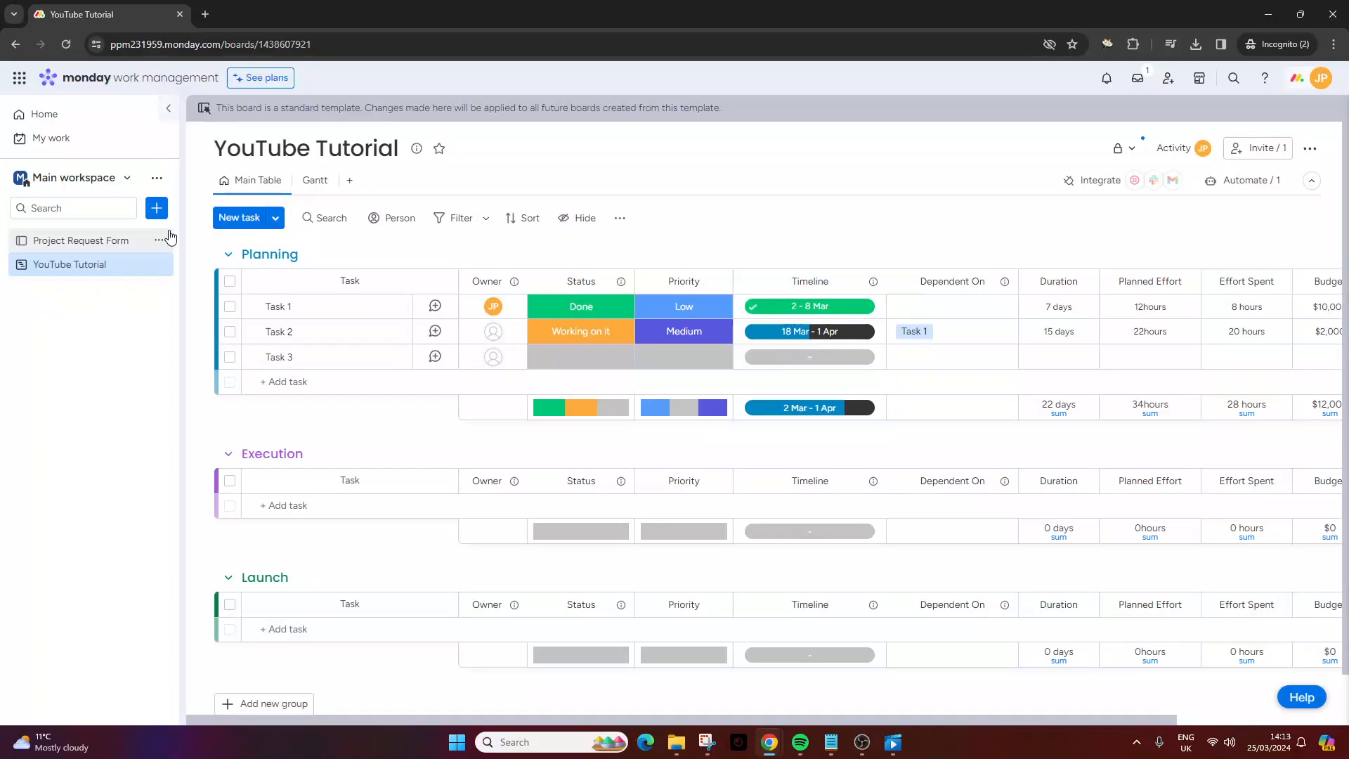
pyautogui.click(43, 113)
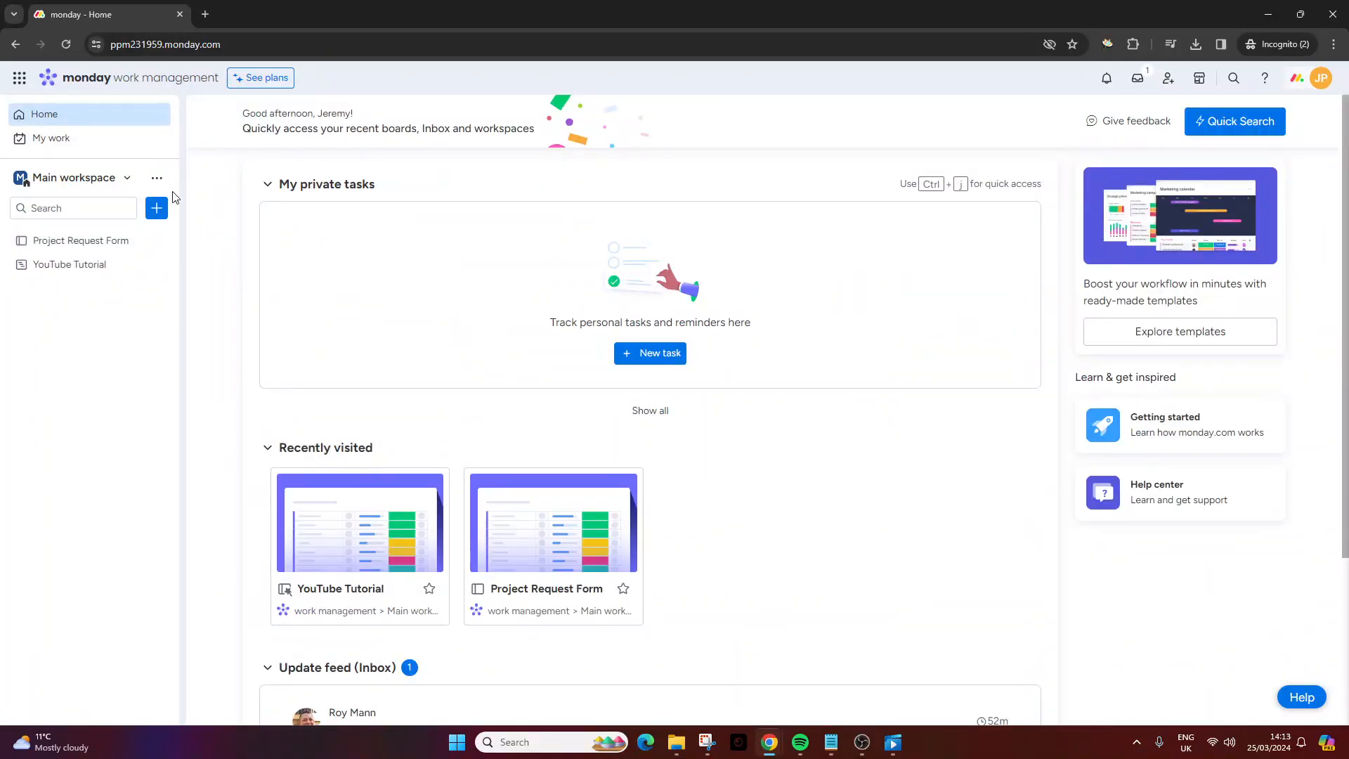
pyautogui.moveTo(157, 208)
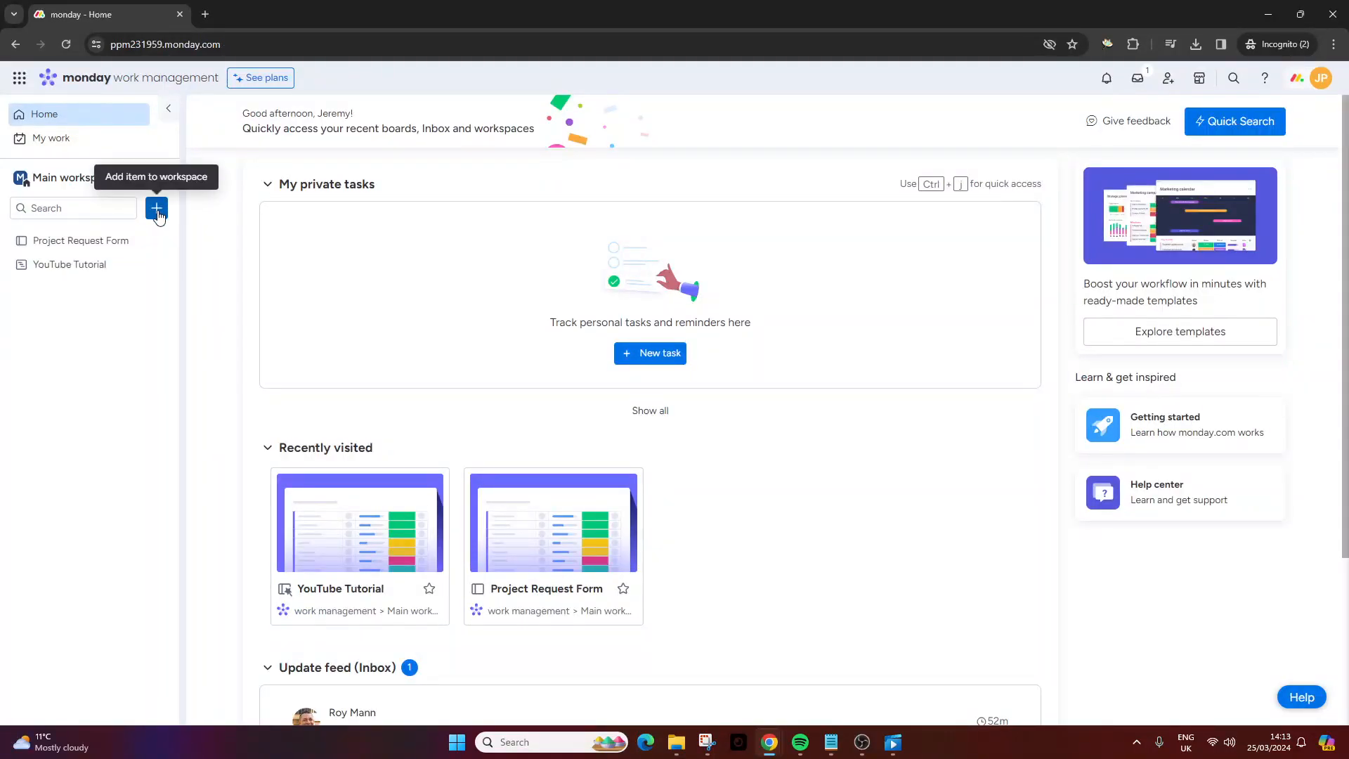
# Step: Open the Template center through Add item to workspace, Choose from templates
pyautogui.click(156, 208)
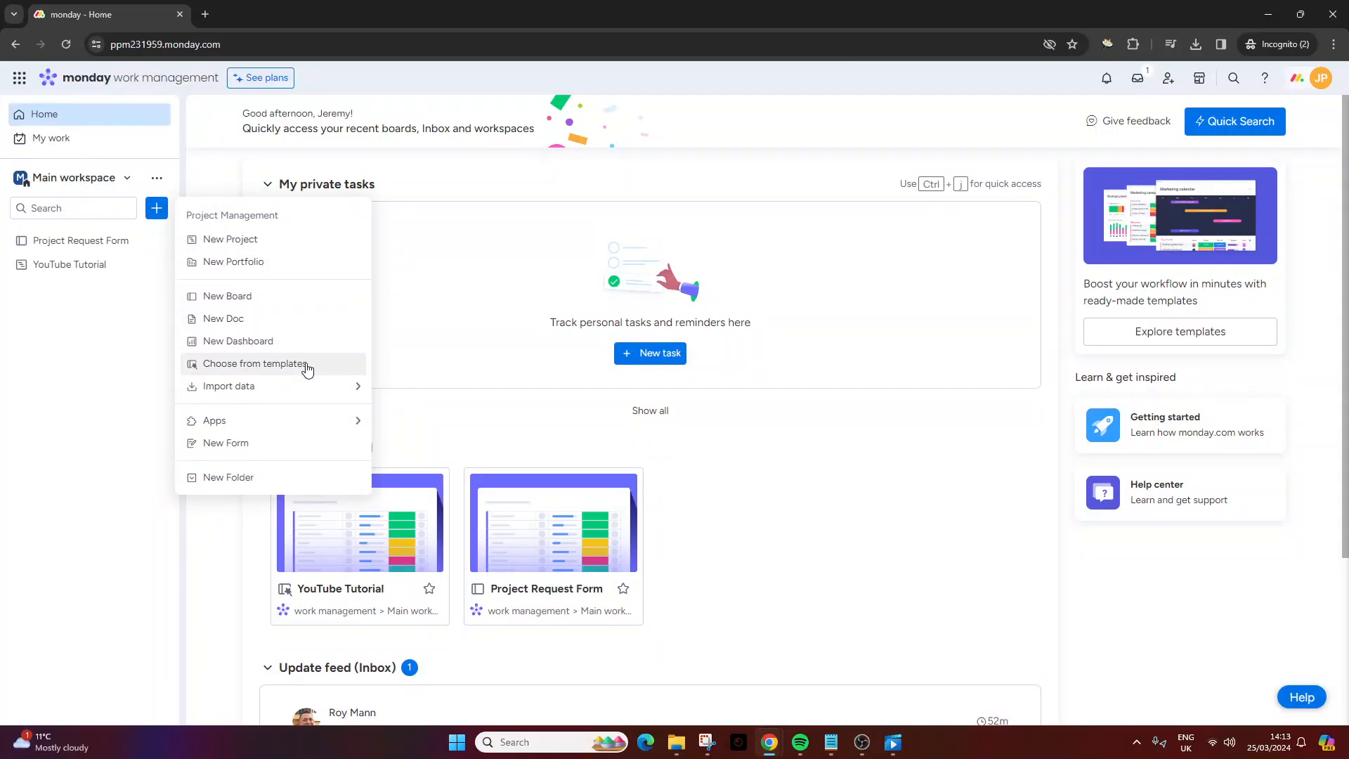
pyautogui.click(253, 362)
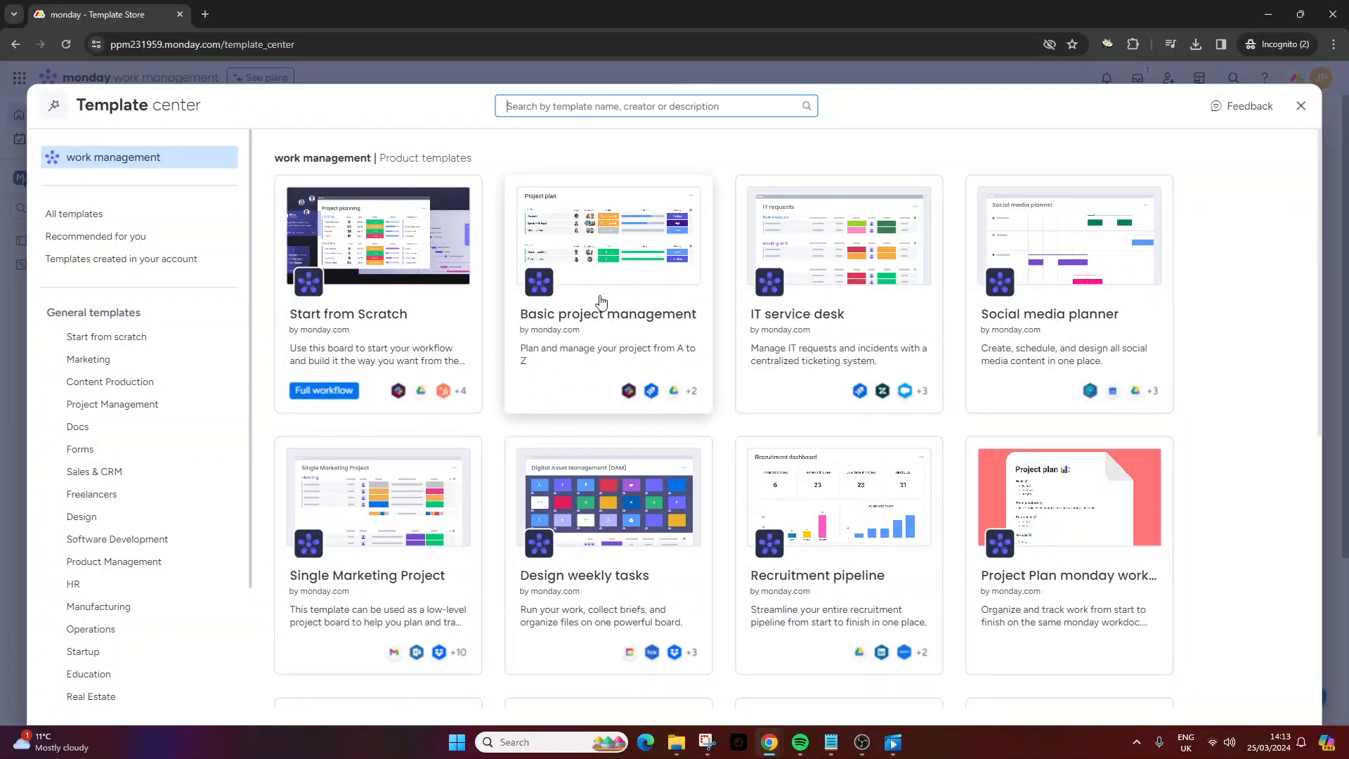
pyautogui.moveTo(629, 307)
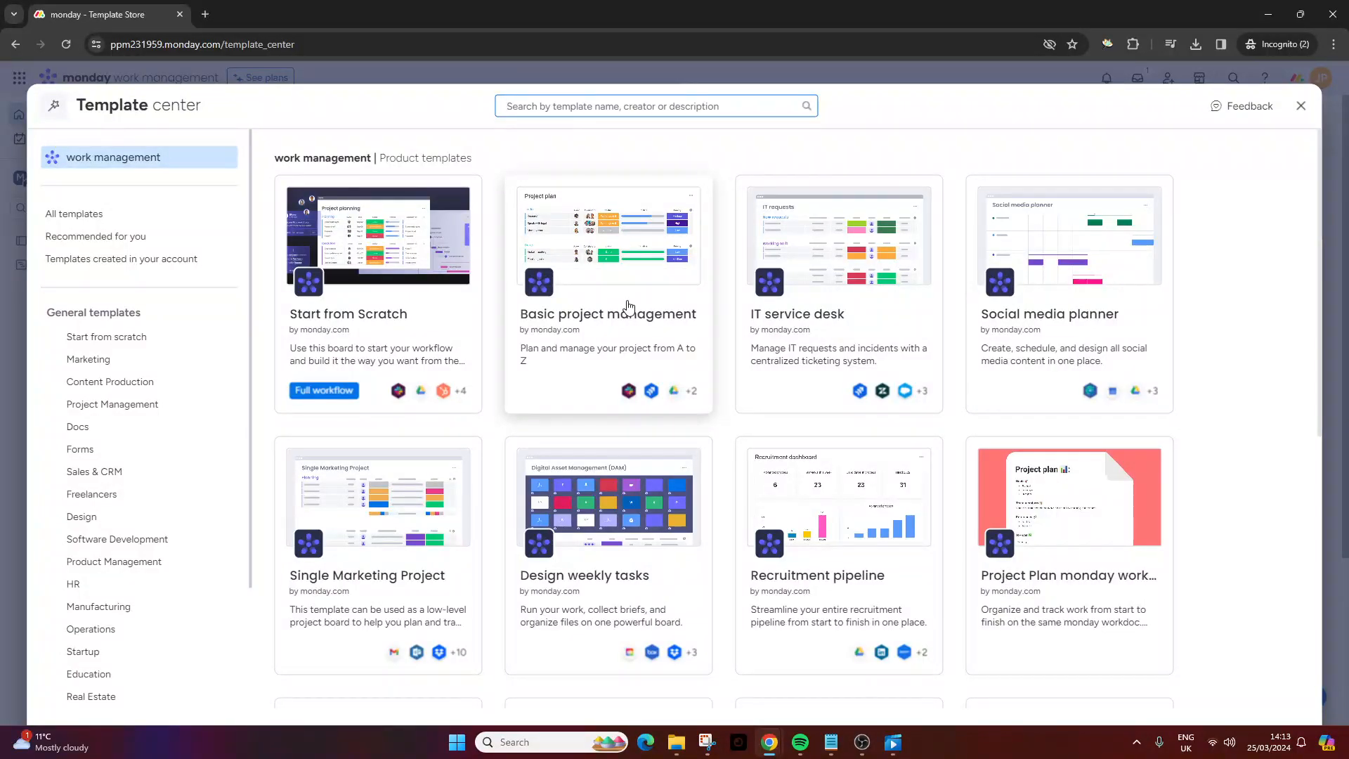
pyautogui.scroll(-3)
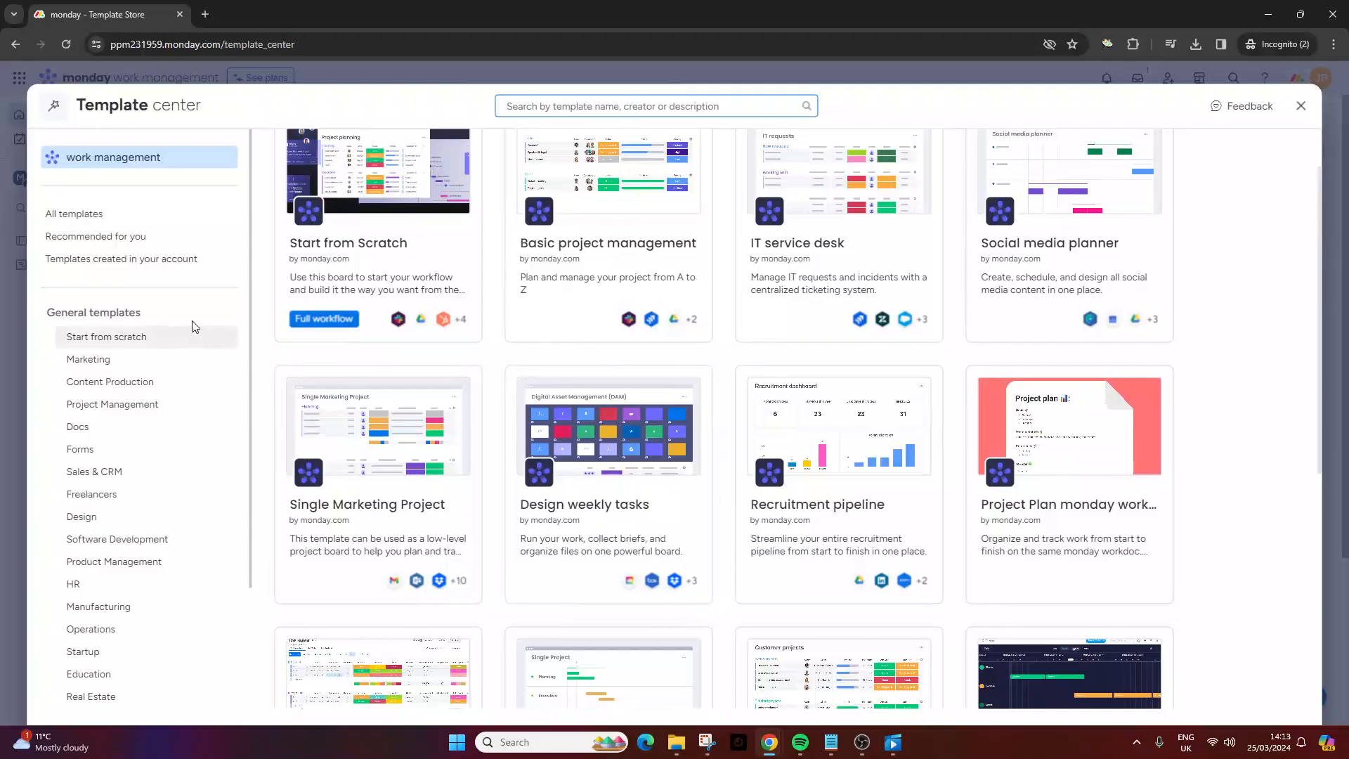
# Step: Show Templates created in your account, where YouTube Tutorial is listed
pyautogui.click(121, 259)
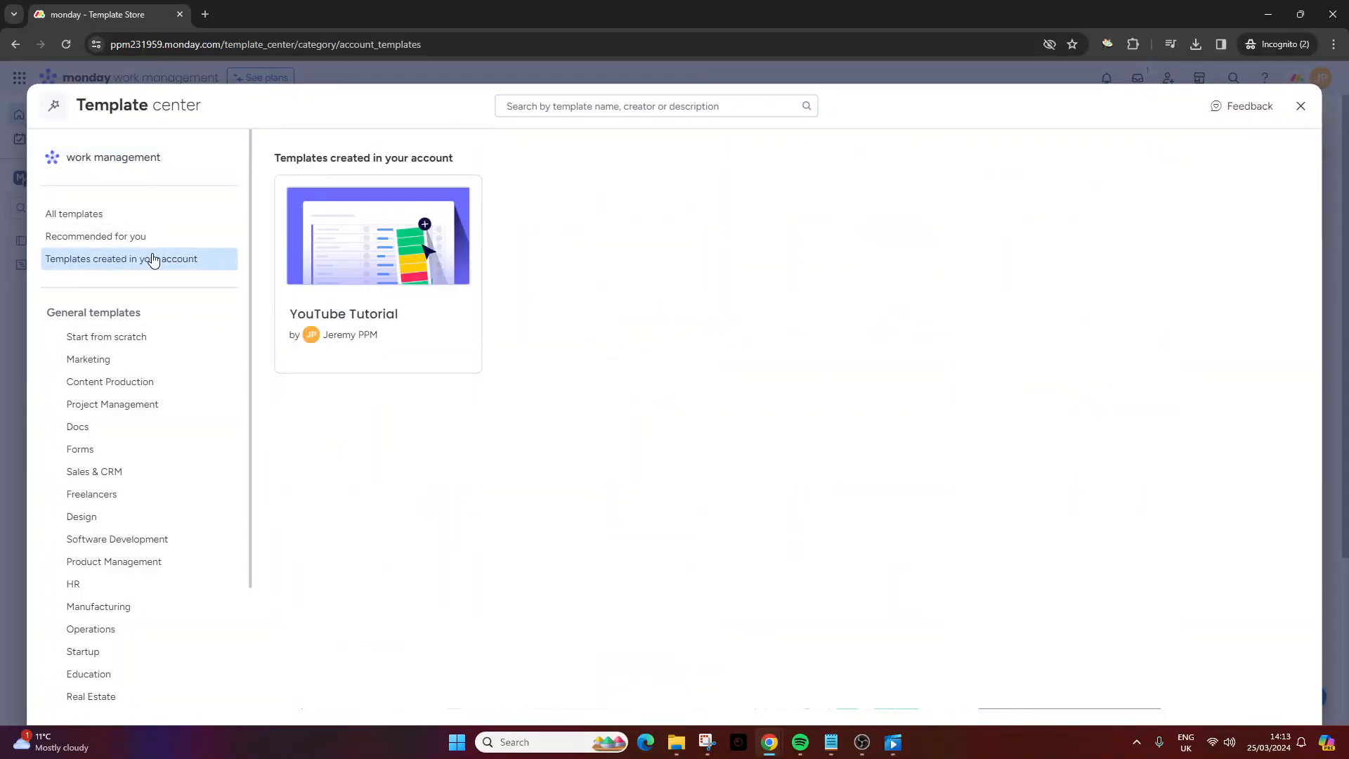
pyautogui.moveTo(106, 266)
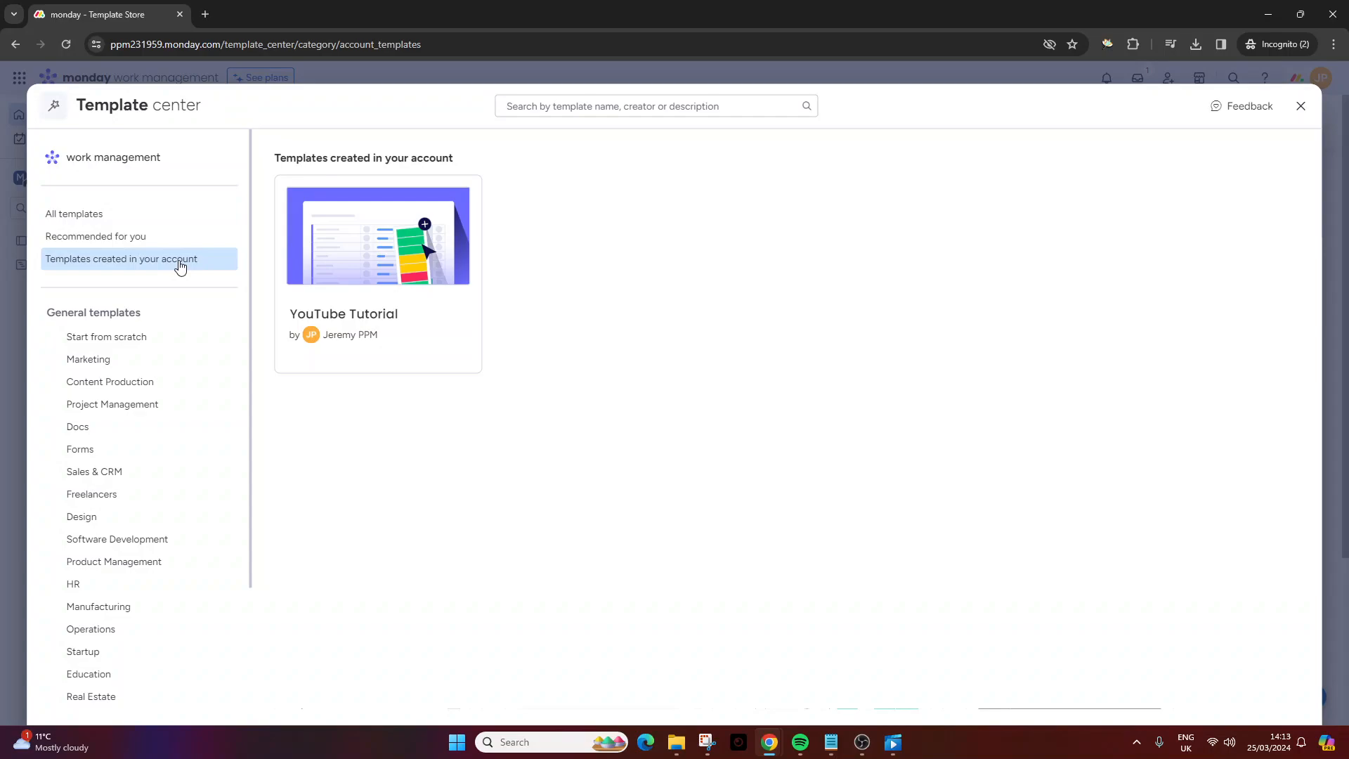
pyautogui.moveTo(427, 279)
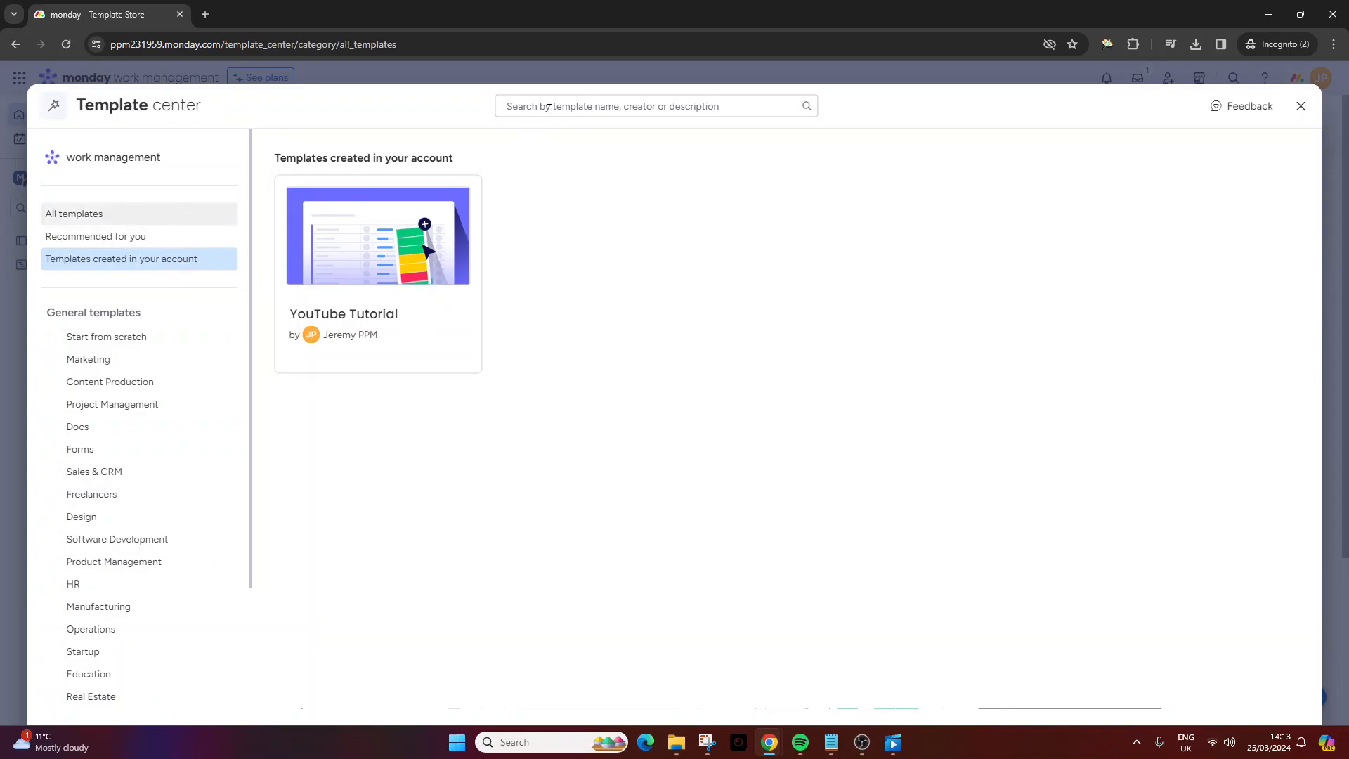
# Step: Search templates for 'youtube' and open the YouTube Tutorial template details
pyautogui.write('youtube')
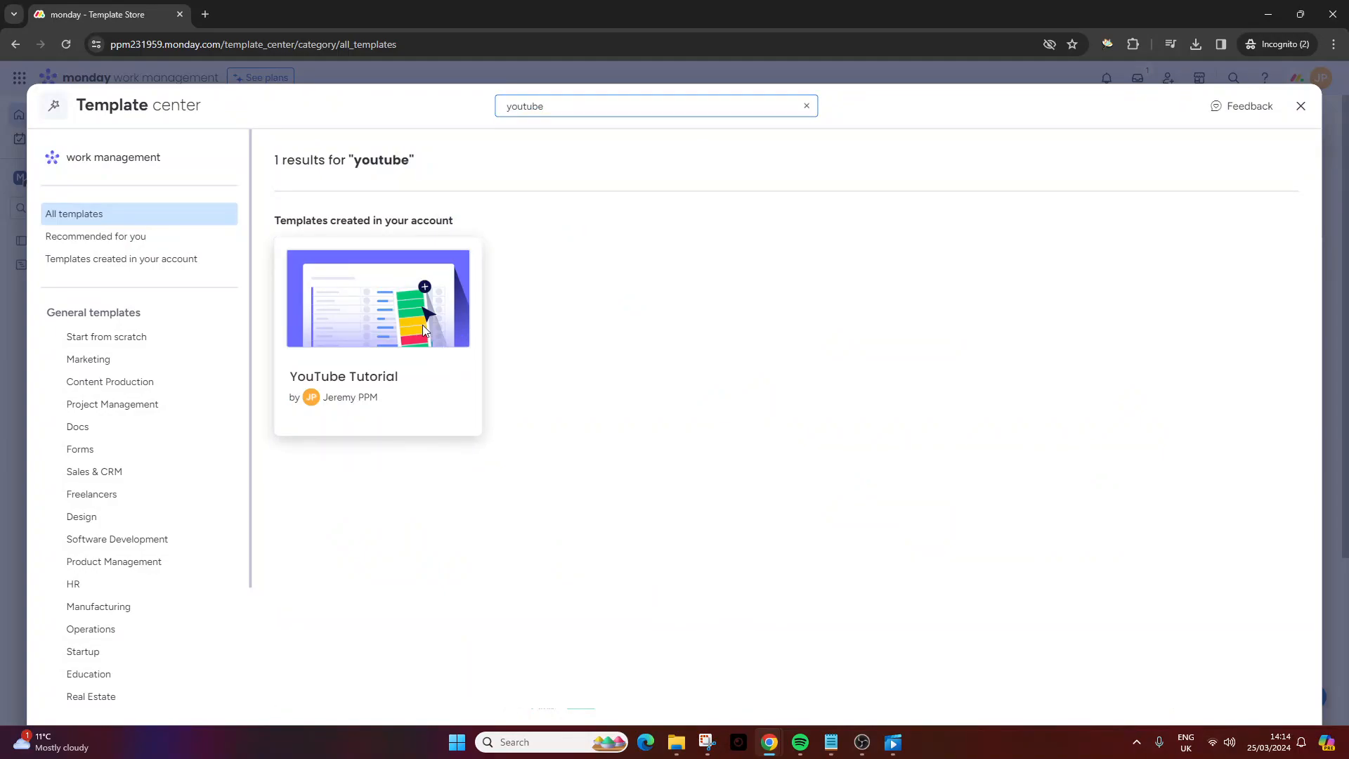
pyautogui.click(378, 299)
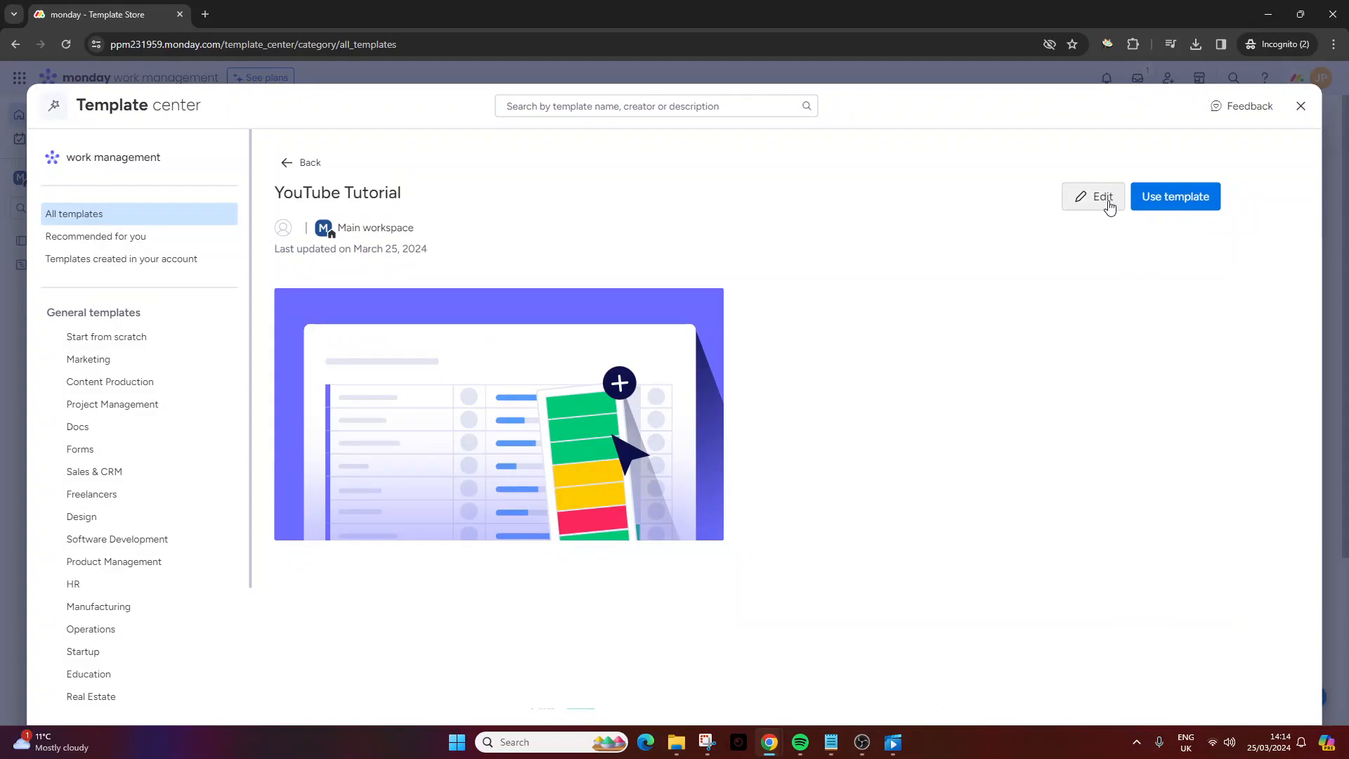
pyautogui.moveTo(1177, 203)
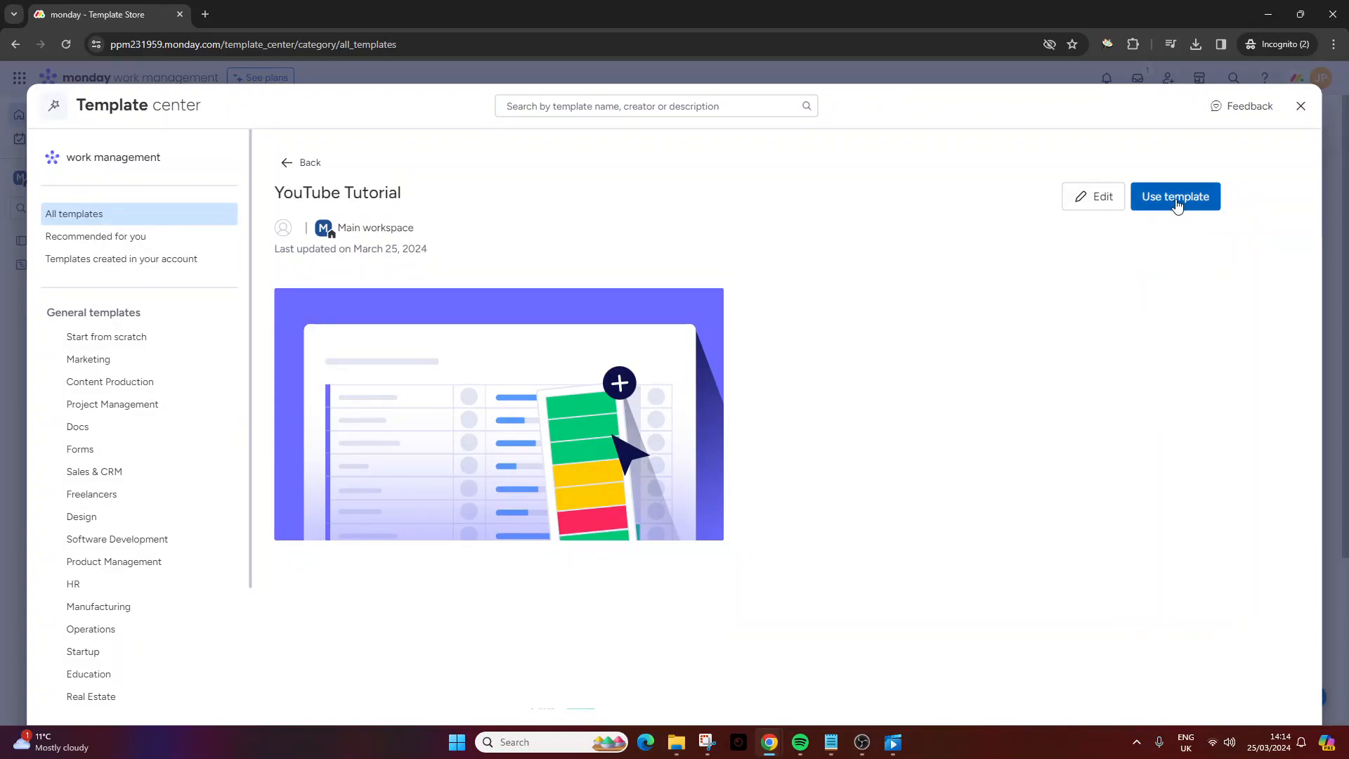